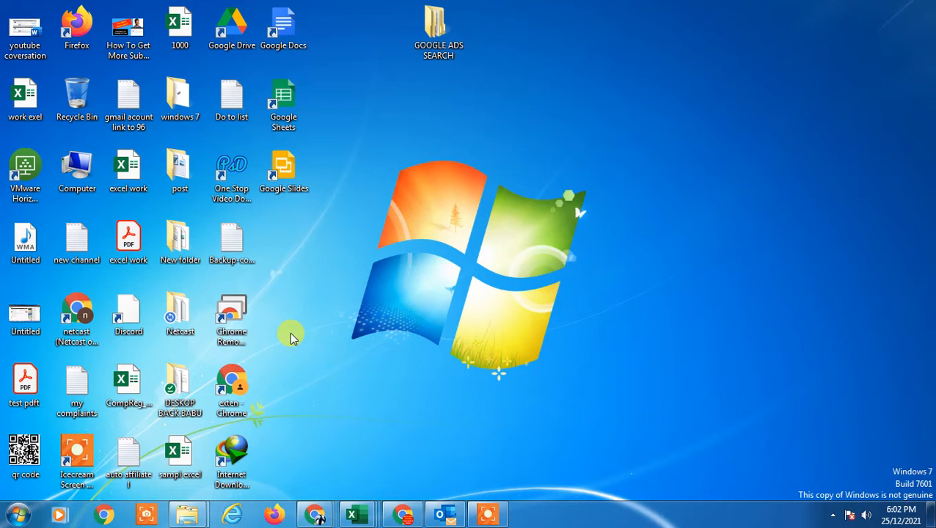
{"action": "mouse_move", "coordinate": [401, 514]}
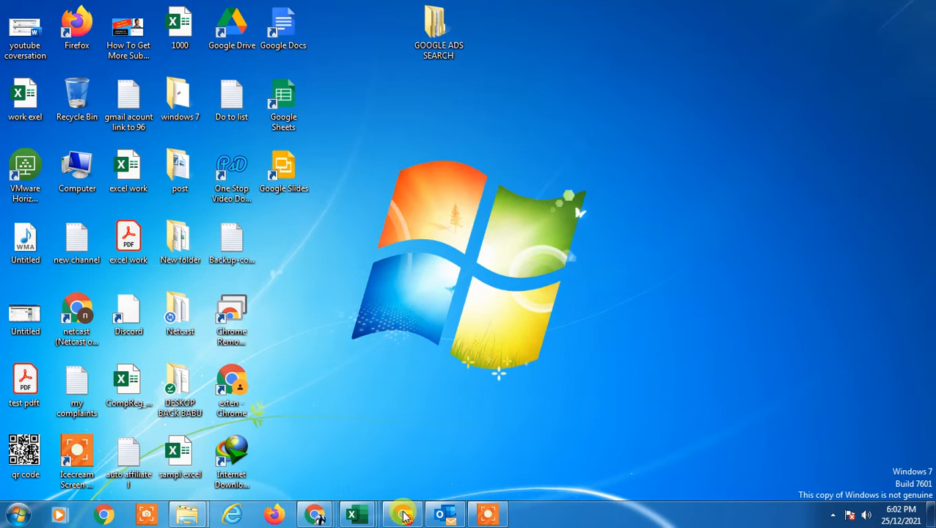
Bring up Chrome showing Google Calendar's December 2021 month view.
{"action": "left_click", "coordinate": [314, 513]}
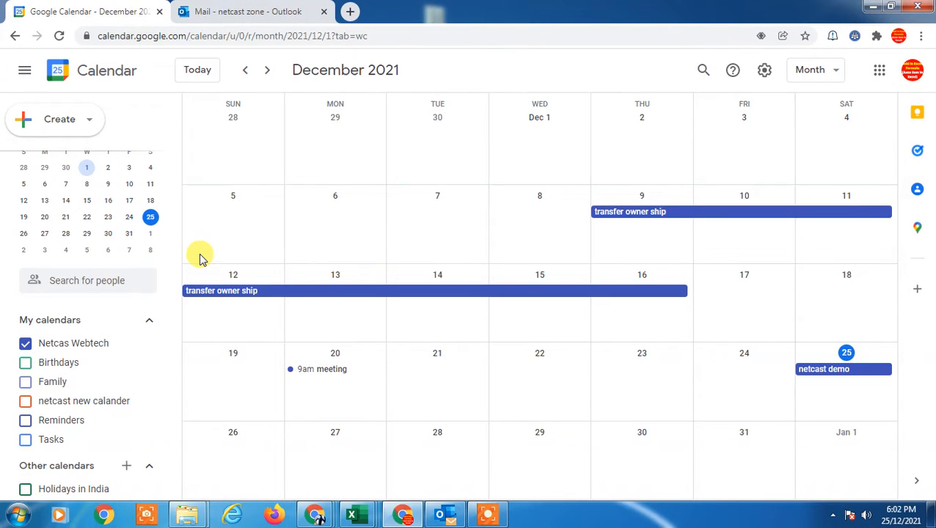
{"action": "mouse_move", "coordinate": [220, 262]}
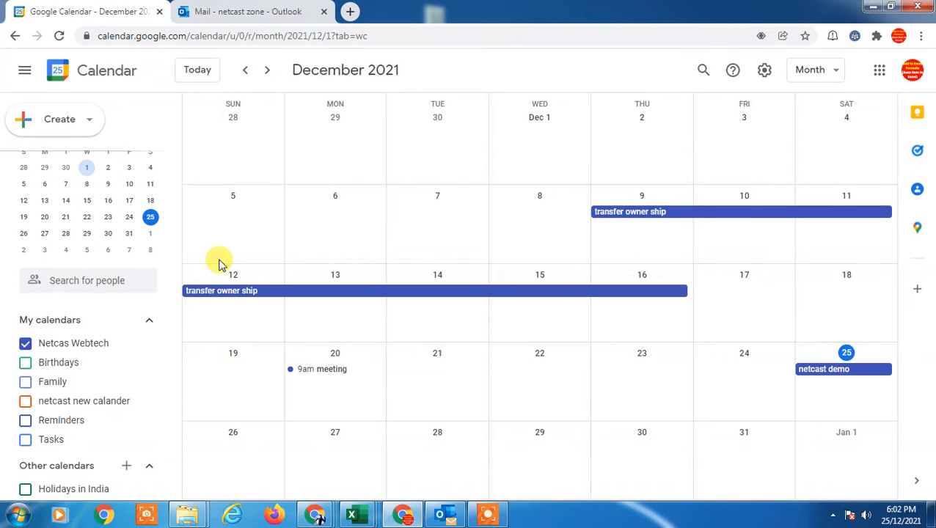
{"action": "mouse_move", "coordinate": [209, 279]}
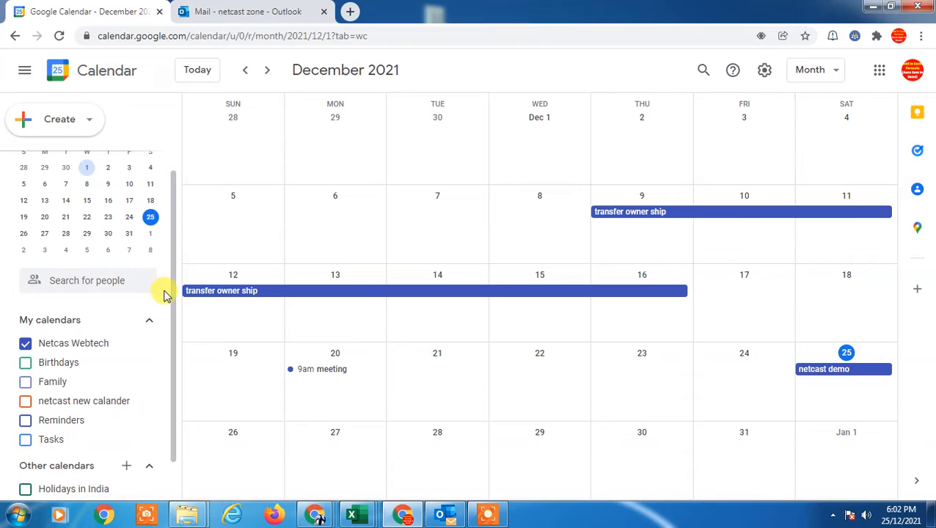
{"action": "mouse_move", "coordinate": [132, 480]}
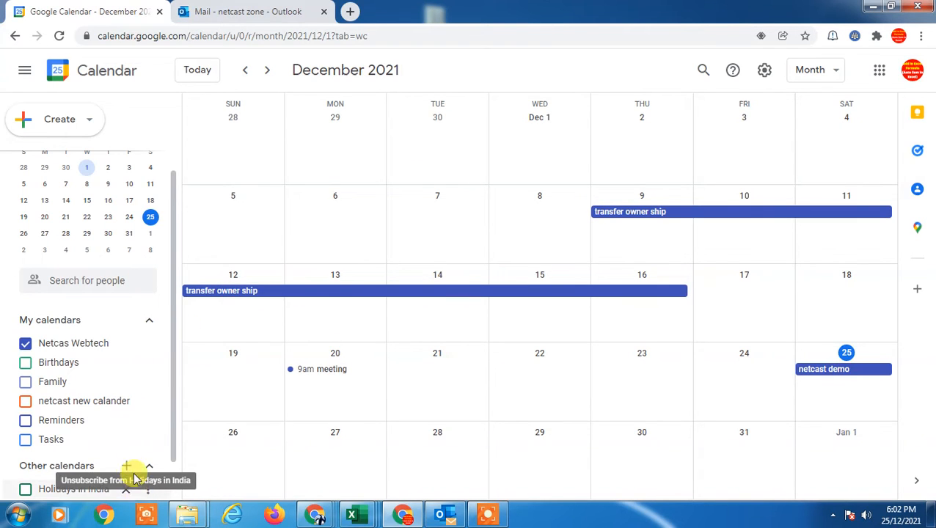
Start adding a calendar From URL and paste 'how to add url to google calendar' as its URL.
{"action": "left_click", "coordinate": [126, 466]}
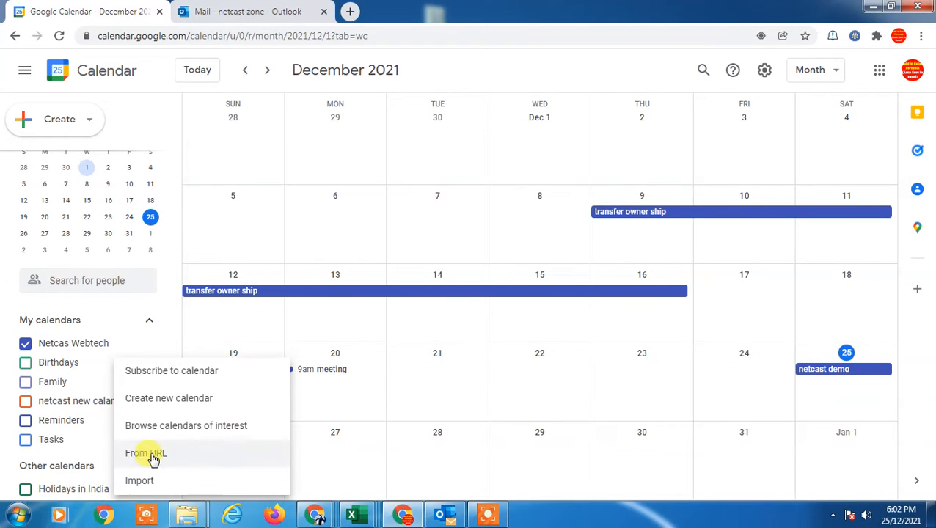
{"action": "left_click", "coordinate": [145, 452]}
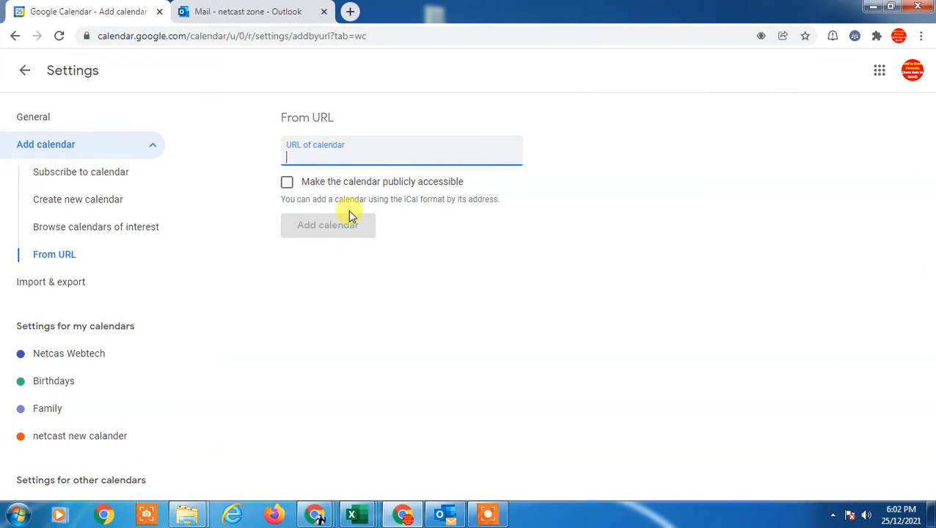
{"action": "right_click", "coordinate": [401, 156]}
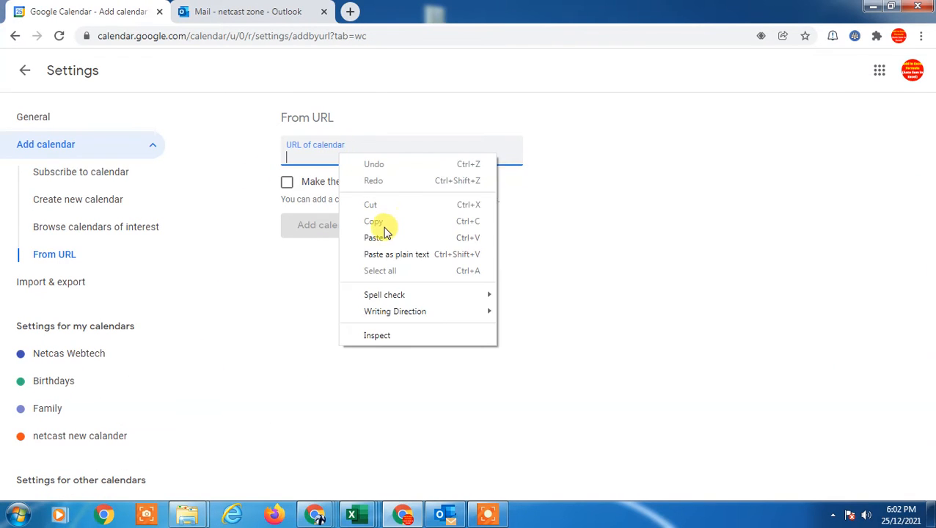
{"action": "left_click", "coordinate": [375, 237]}
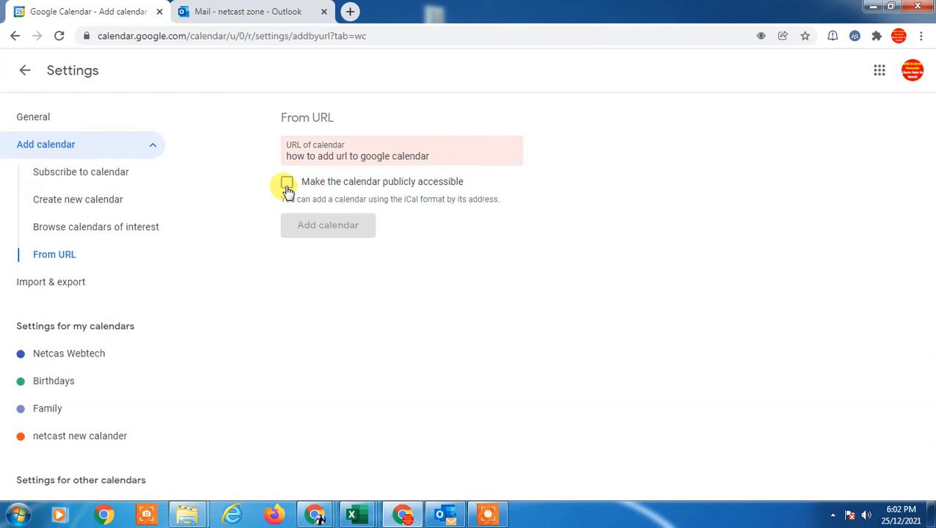
Toggle 'Make the calendar publicly accessible', leaving it unticked so the calendar stays private.
{"action": "left_click", "coordinate": [286, 182]}
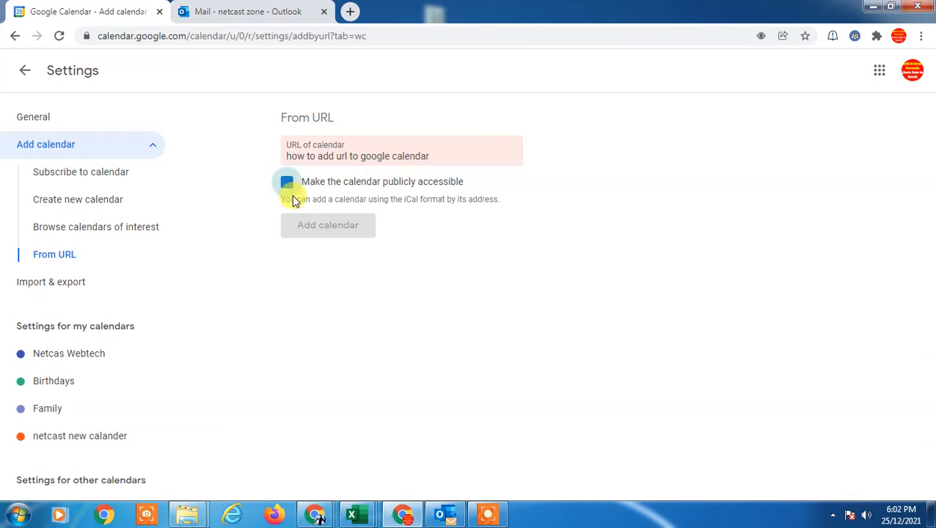
{"action": "left_click", "coordinate": [287, 182]}
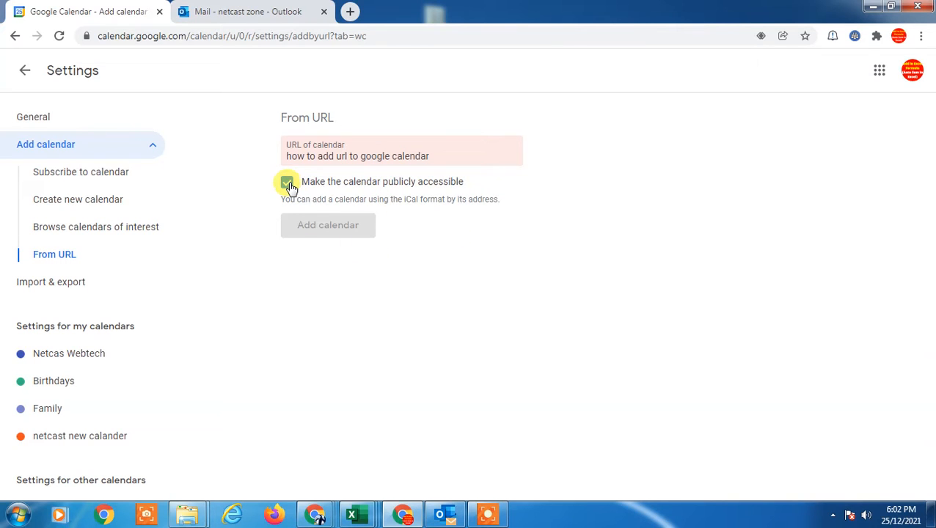
{"action": "left_click", "coordinate": [287, 182]}
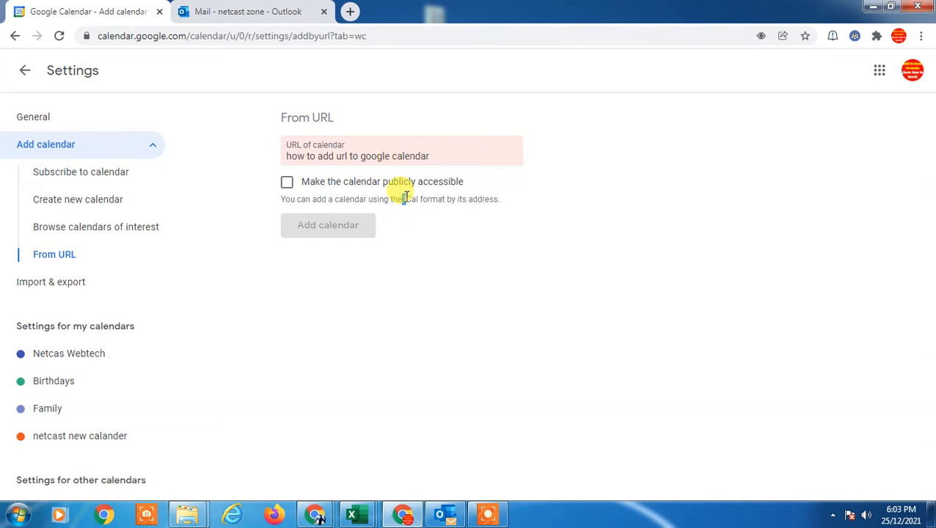
{"action": "mouse_move", "coordinate": [401, 221]}
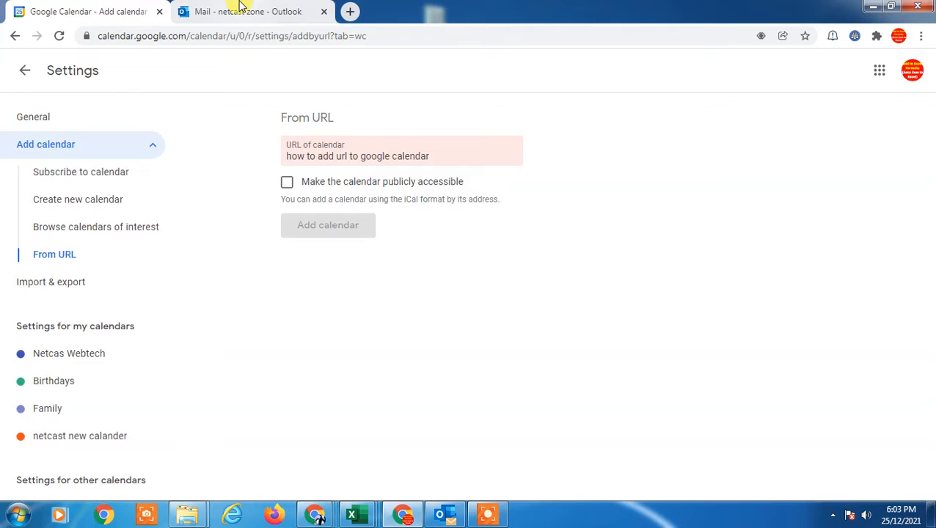
Switch to Outlook.com and browse its Calendar and Shared calendars settings.
{"action": "left_click", "coordinate": [247, 11]}
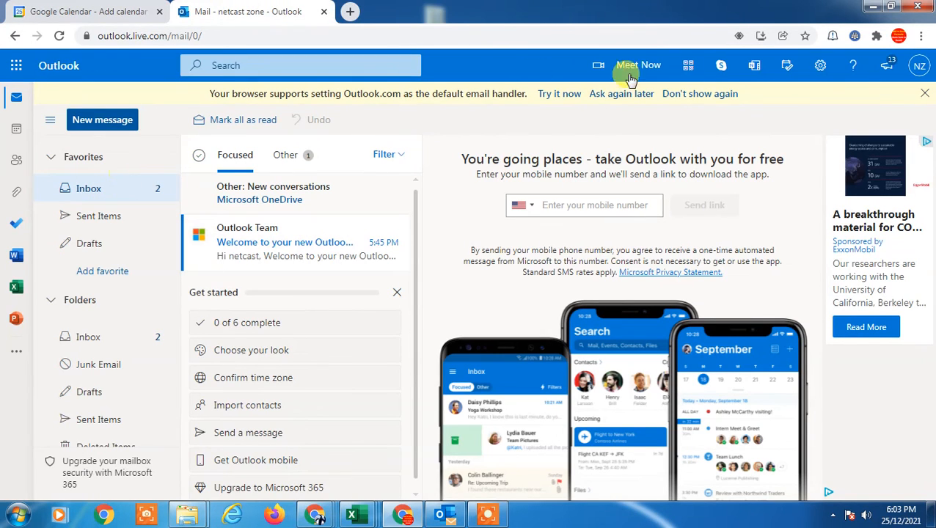
{"action": "mouse_move", "coordinate": [820, 66]}
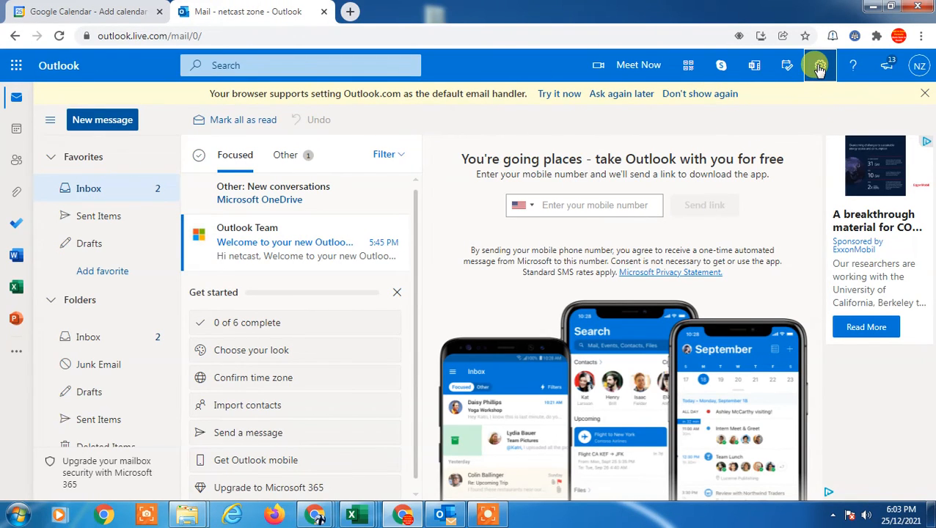
{"action": "left_click", "coordinate": [819, 66]}
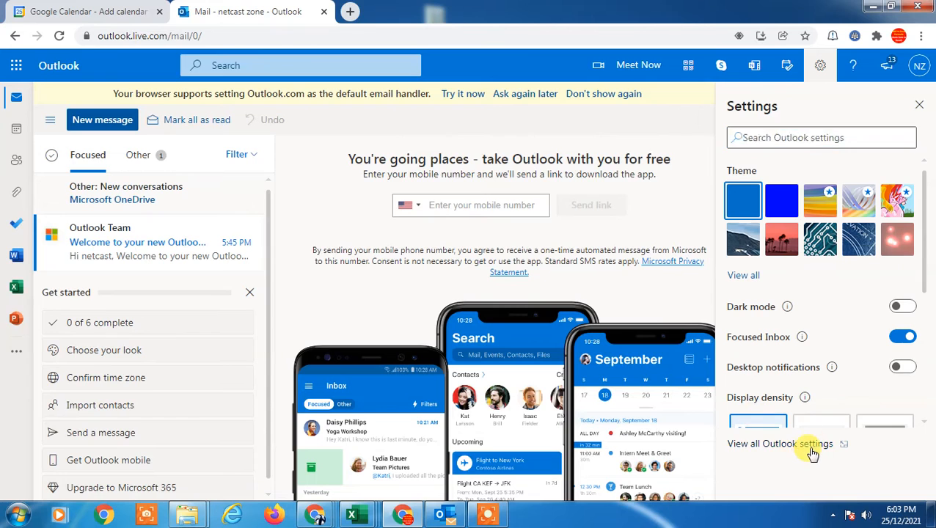
{"action": "left_click", "coordinate": [779, 444]}
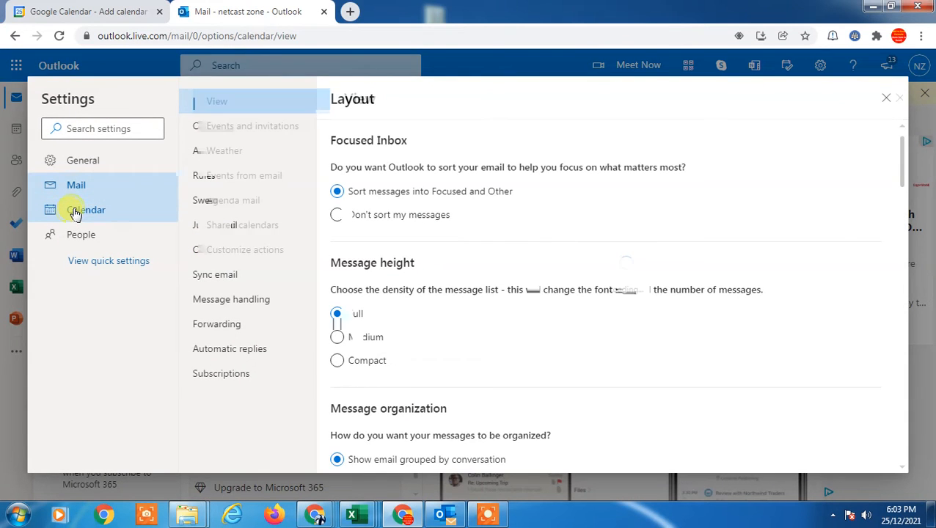
{"action": "left_click", "coordinate": [86, 210]}
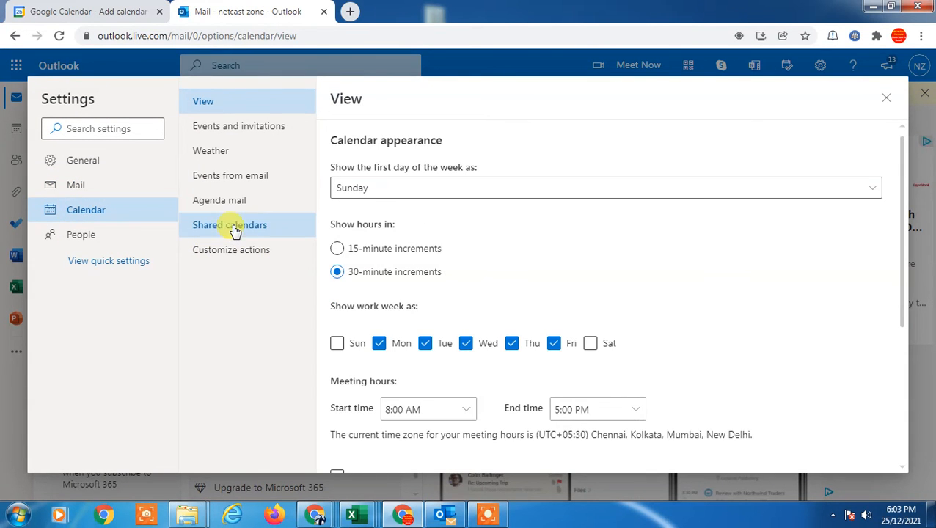
{"action": "left_click", "coordinate": [230, 224]}
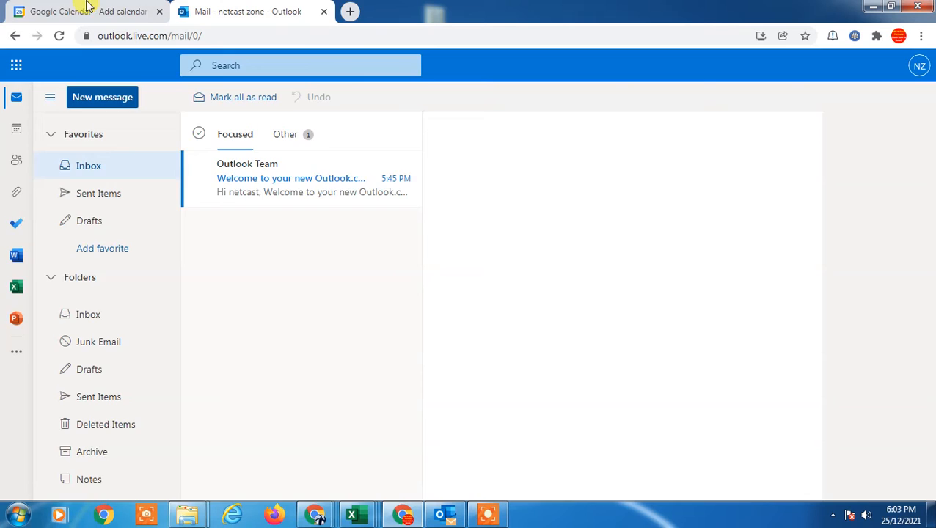
Return to Google Calendar and select all the invalid text in the URL of calendar field.
{"action": "left_click", "coordinate": [81, 11]}
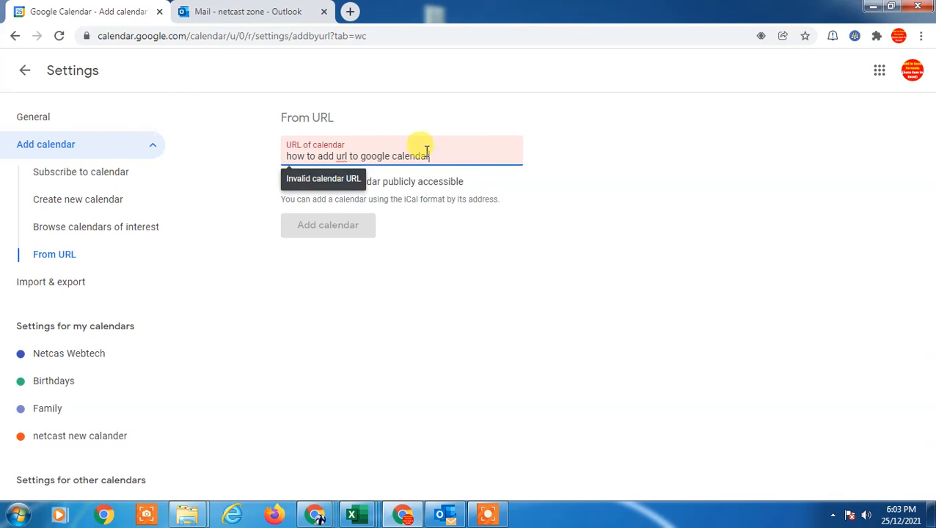
{"action": "triple_click", "coordinate": [358, 156]}
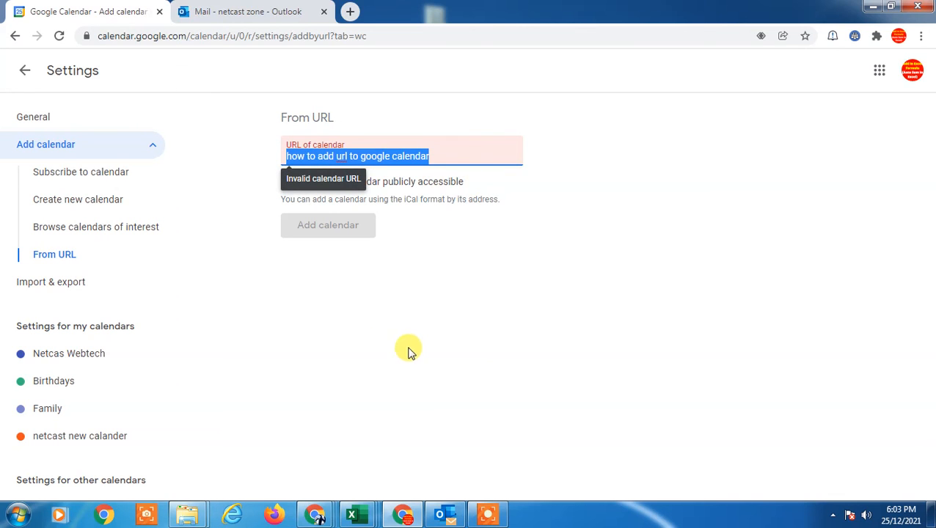